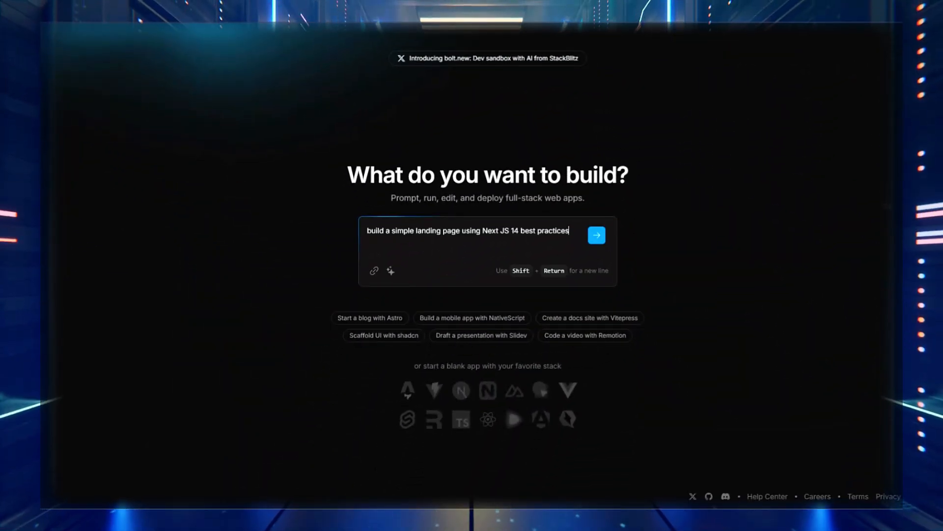
click(597, 235)
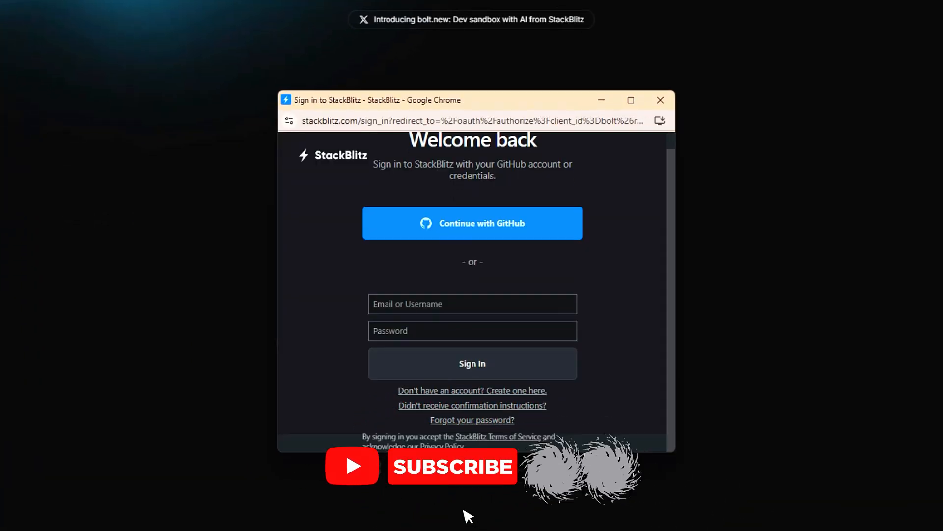
click(472, 303)
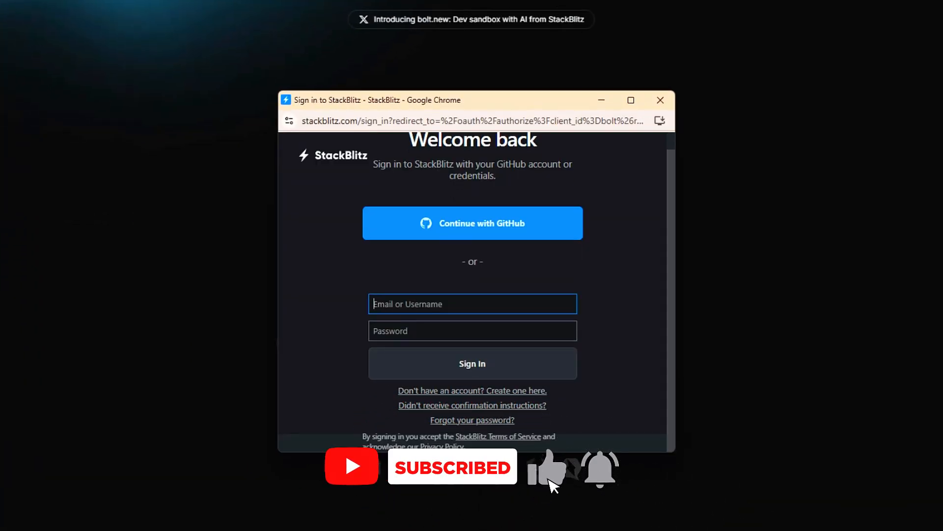
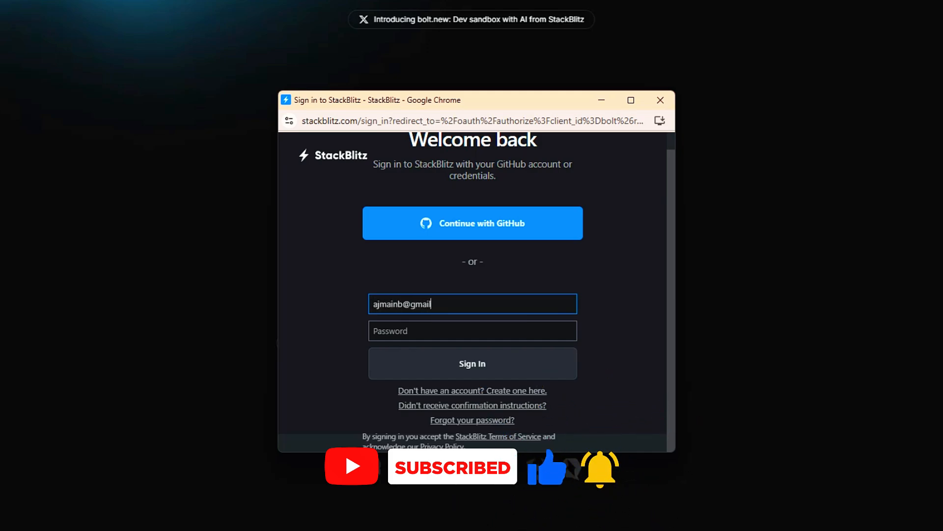